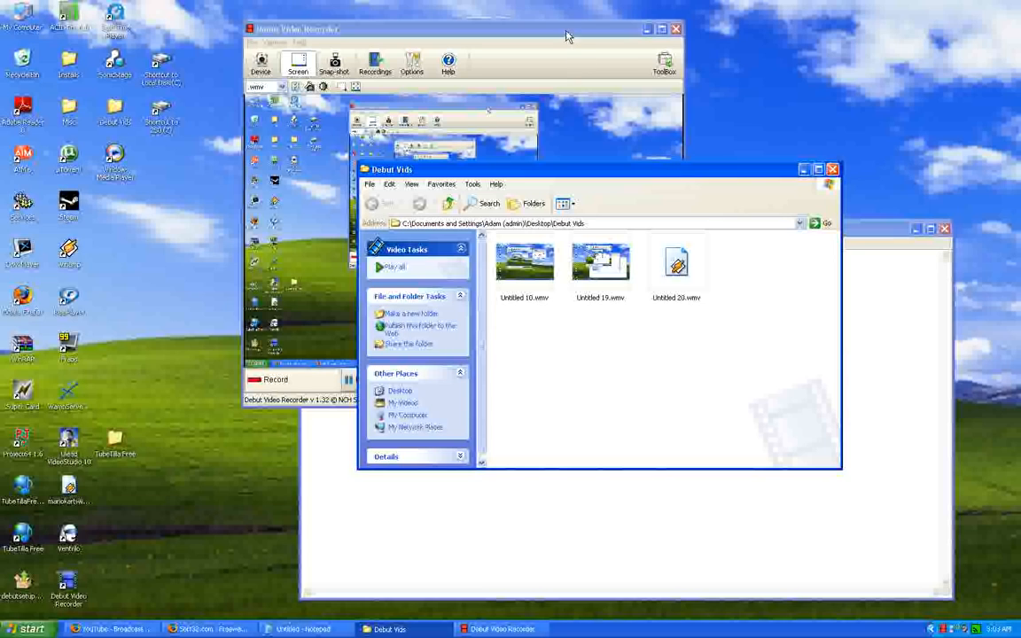
# View available wireless networks from the tray icon, which reports Windows cannot configure this connection.
pyautogui.rightClick(963, 629)
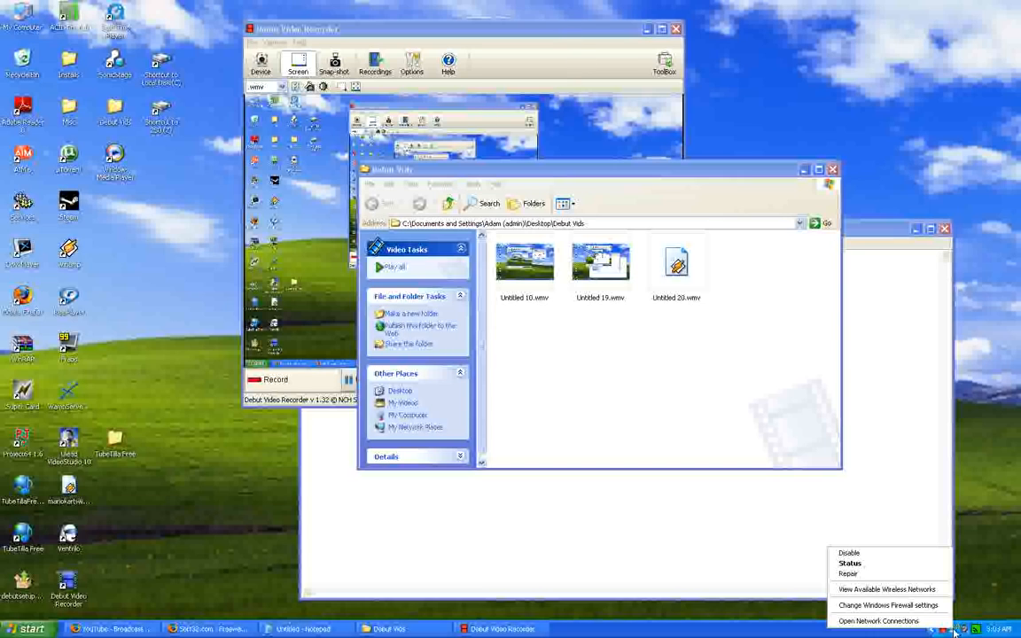
pyautogui.moveTo(886, 588)
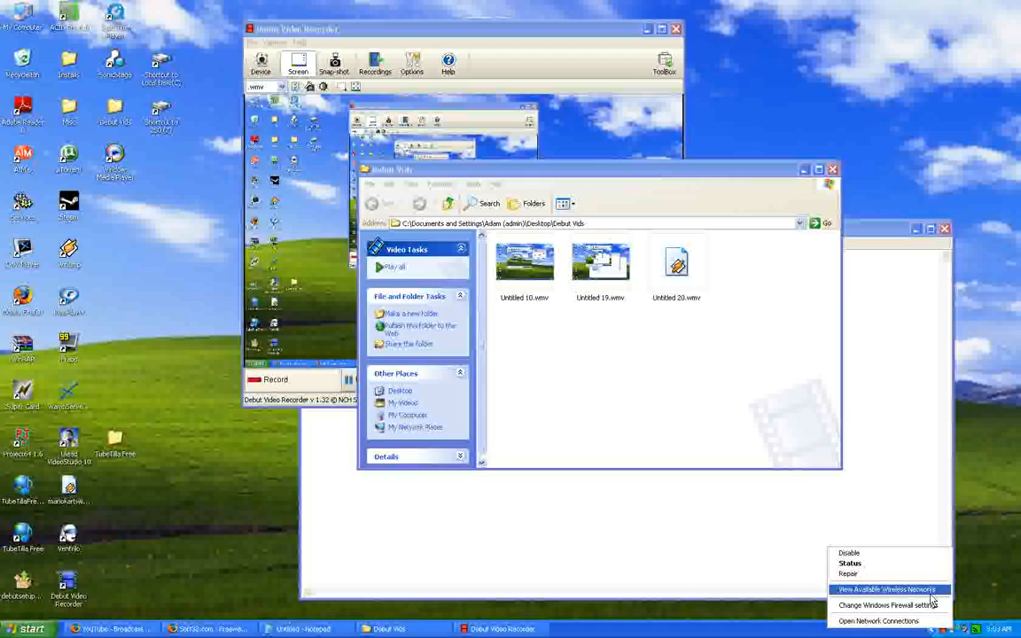
pyautogui.click(886, 588)
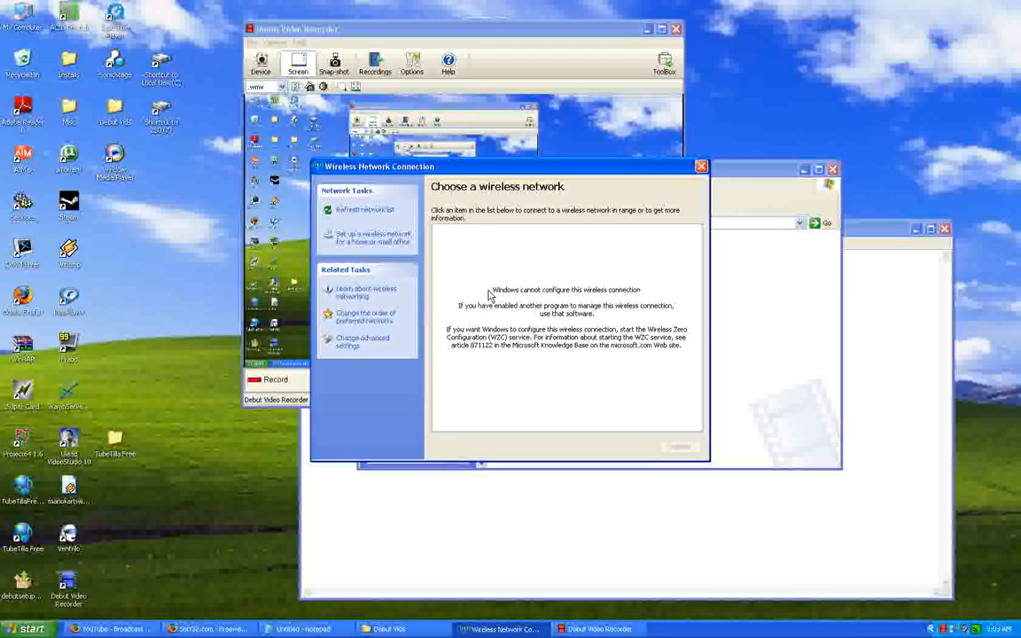
pyautogui.moveTo(643, 303)
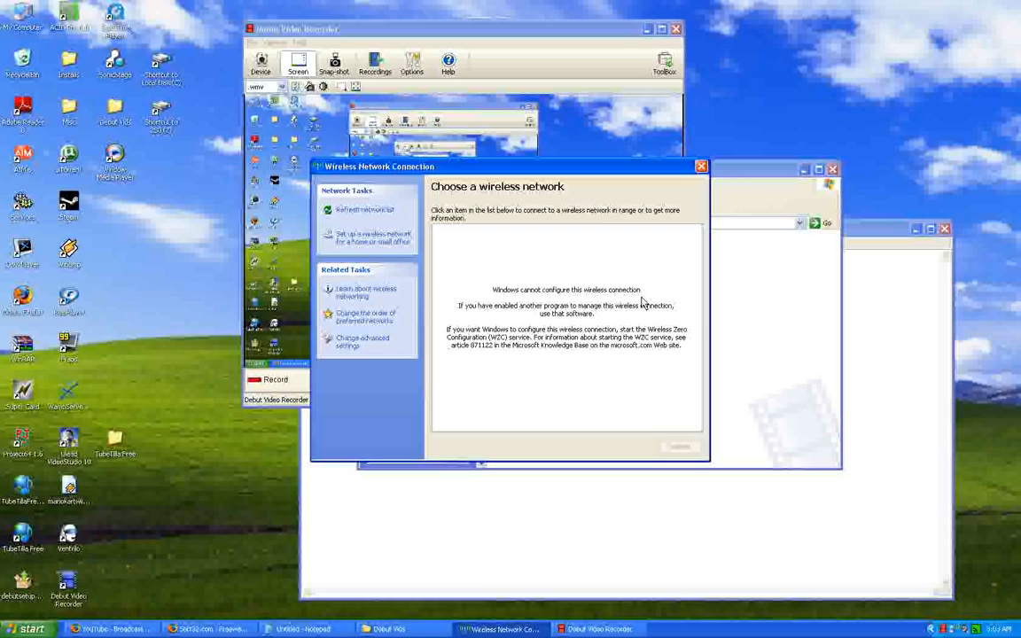
pyautogui.moveTo(503, 262)
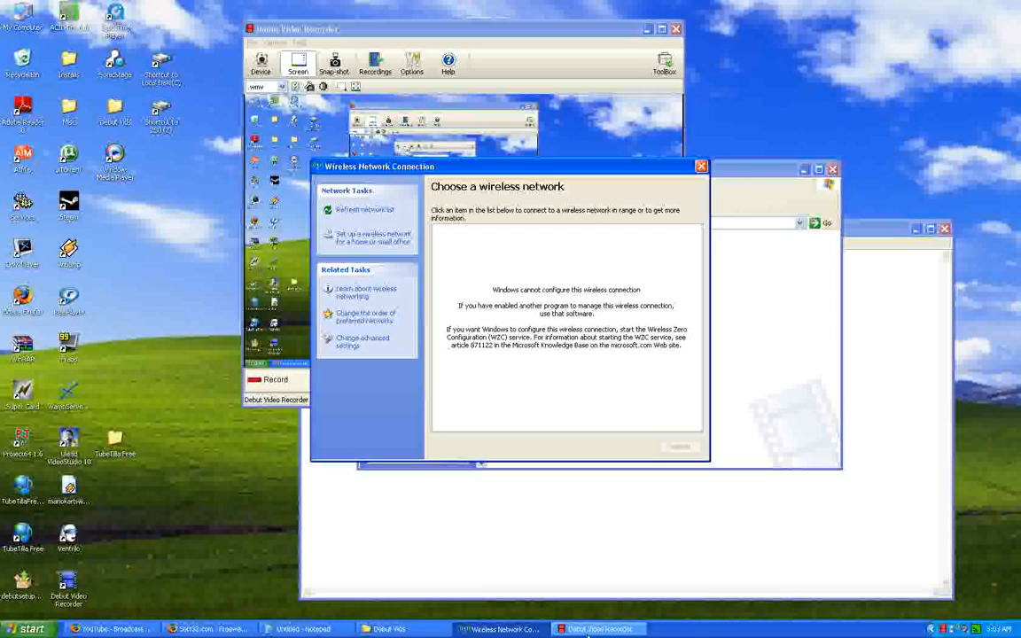
# Note 'windows zero configurationn' in the blank Notepad document as a reminder.
pyautogui.click(301, 629)
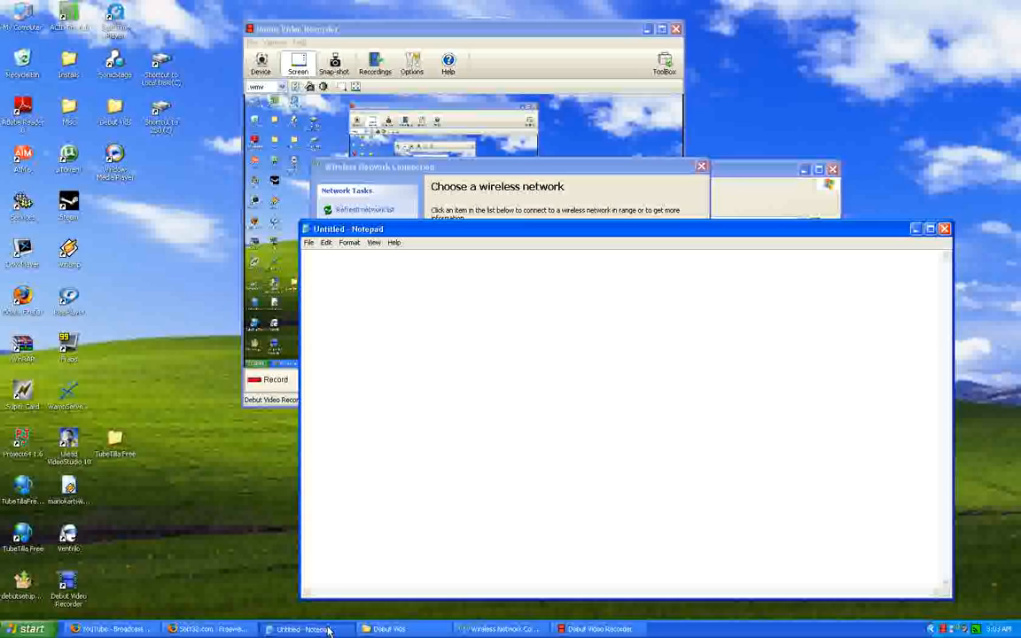
pyautogui.write('windows z')
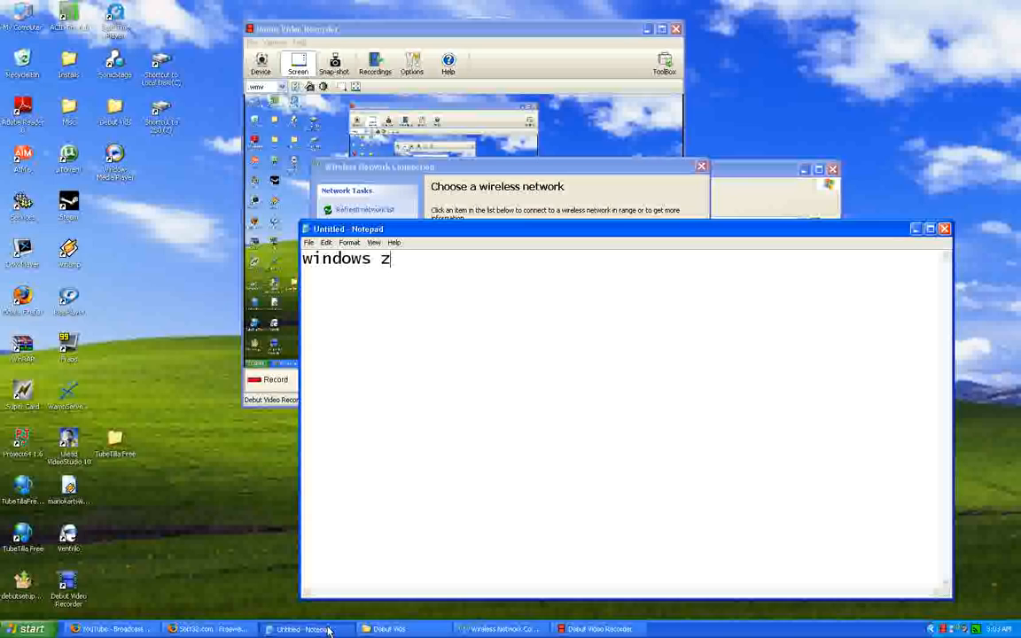
pyautogui.write('ero configu')
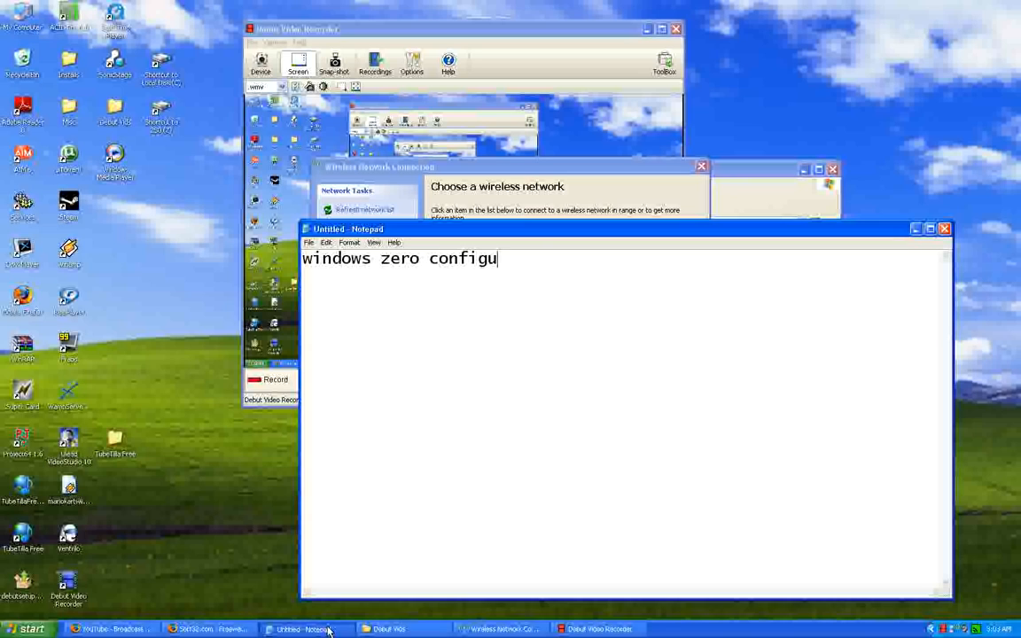
pyautogui.write('rationn')
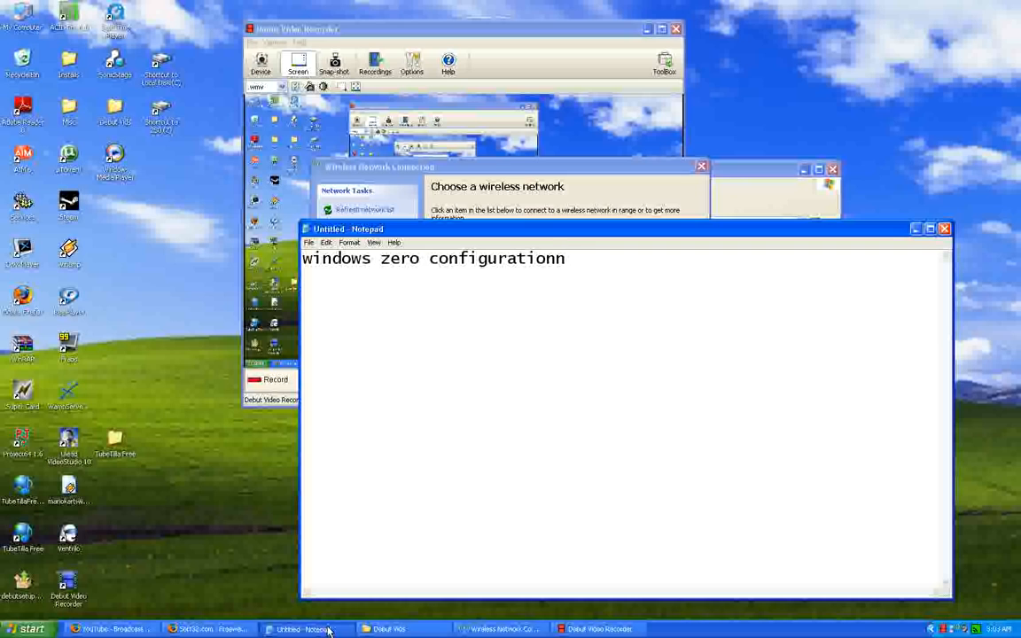
pyautogui.write('nn')
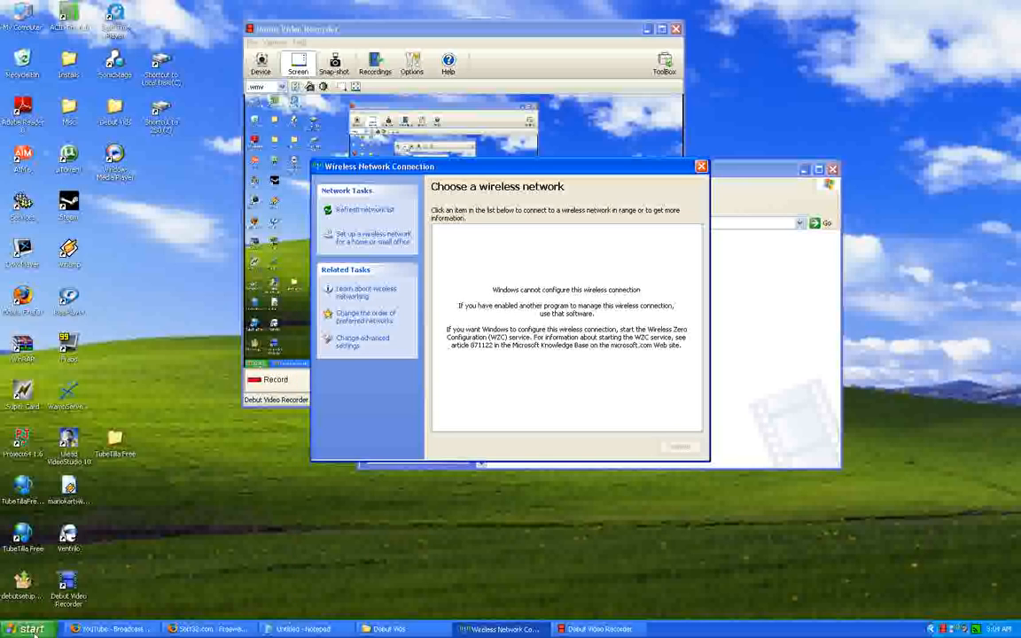
# Go from the Start menu through Control Panel and Performance and Maintenance to Administrative Tools, then close it.
pyautogui.click(27, 628)
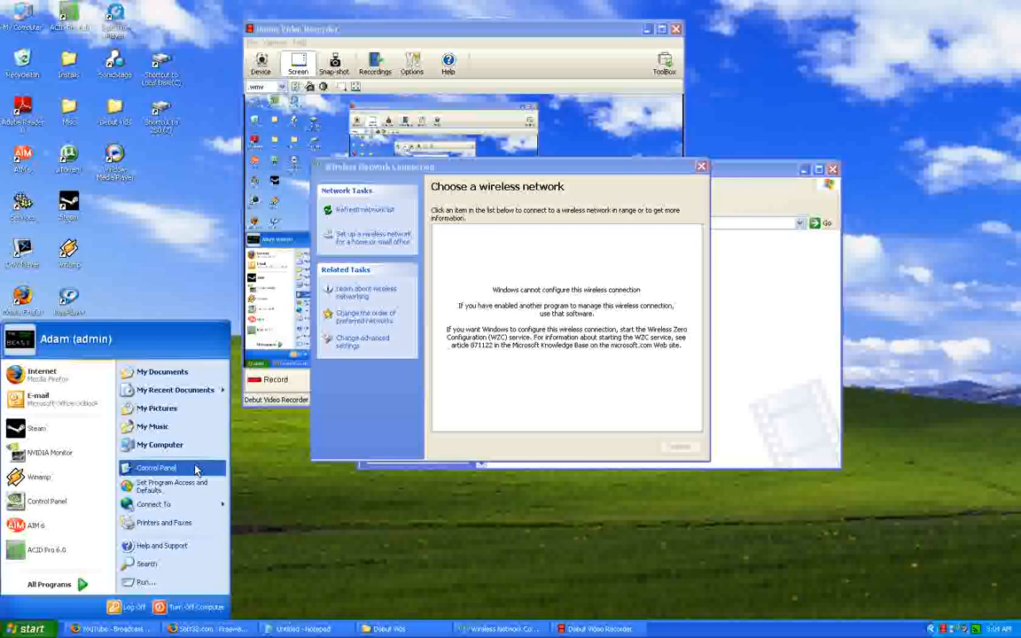
pyautogui.click(156, 468)
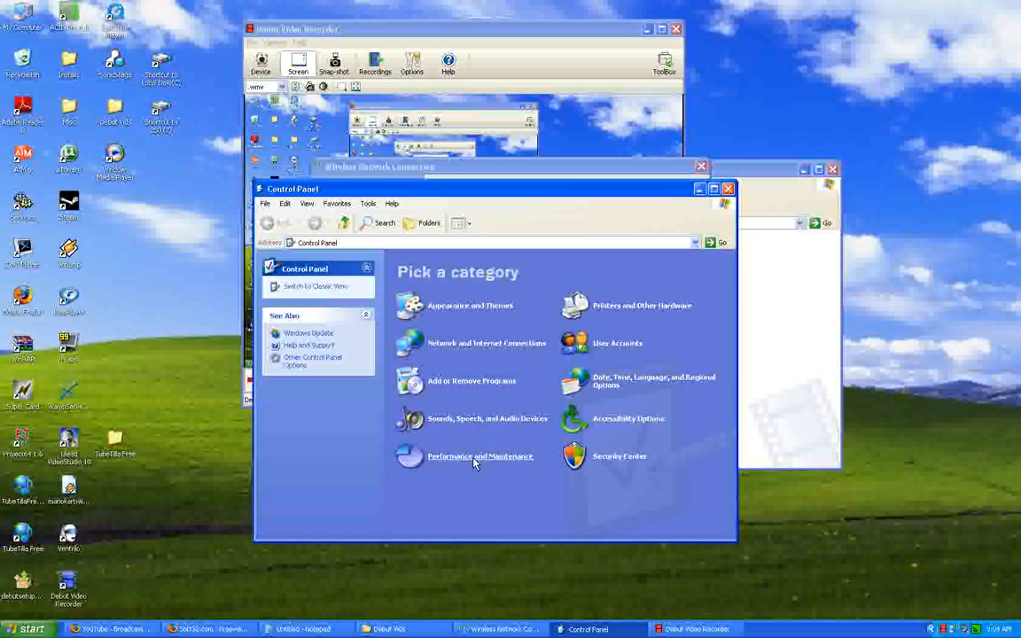
pyautogui.click(480, 457)
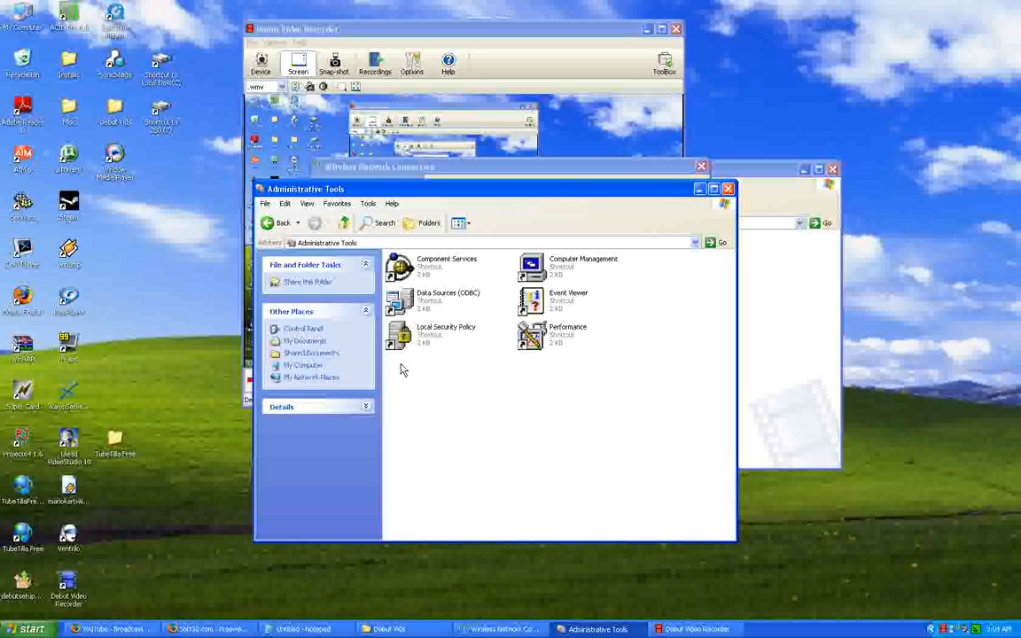
pyautogui.moveTo(441, 397)
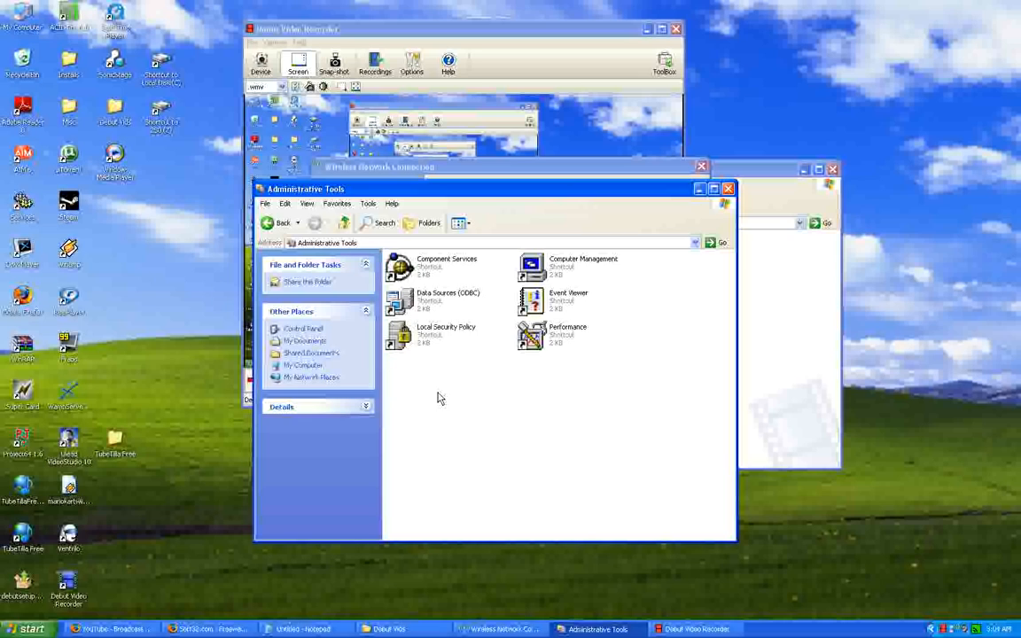
pyautogui.moveTo(397, 372)
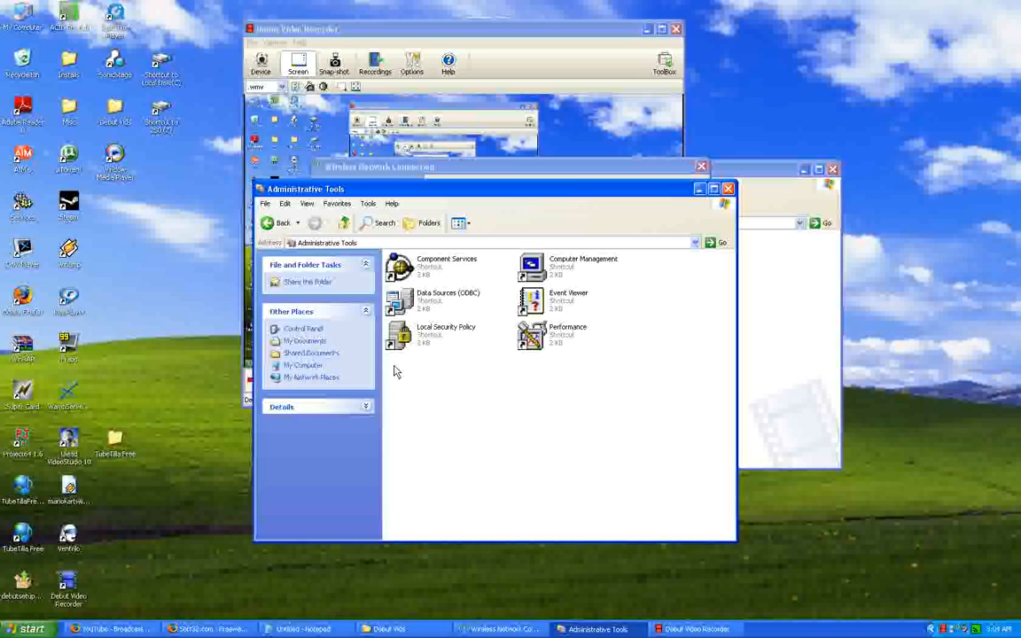
pyautogui.moveTo(728, 188)
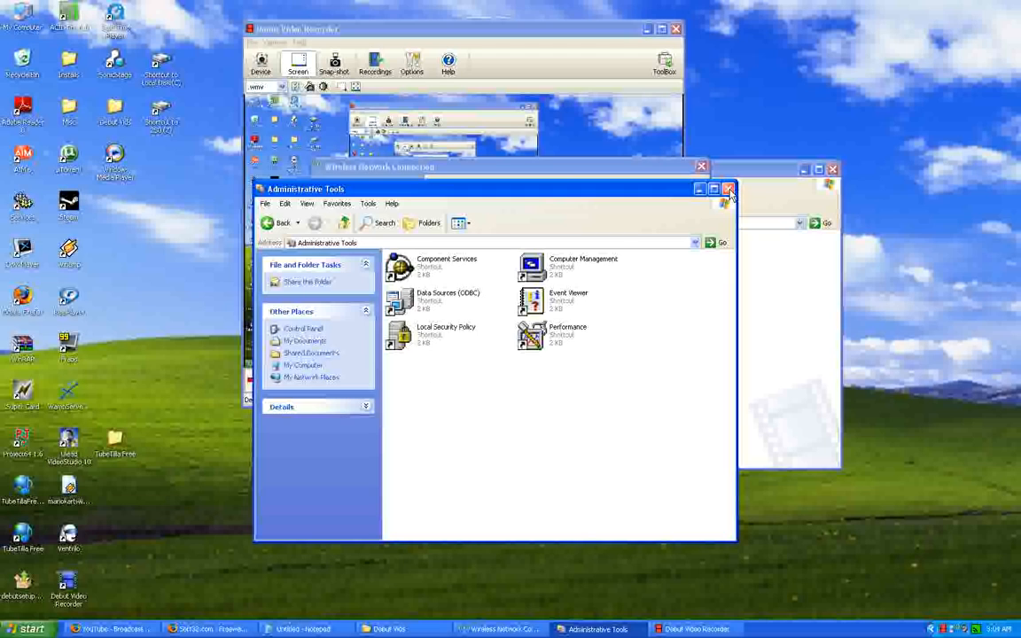
pyautogui.click(727, 188)
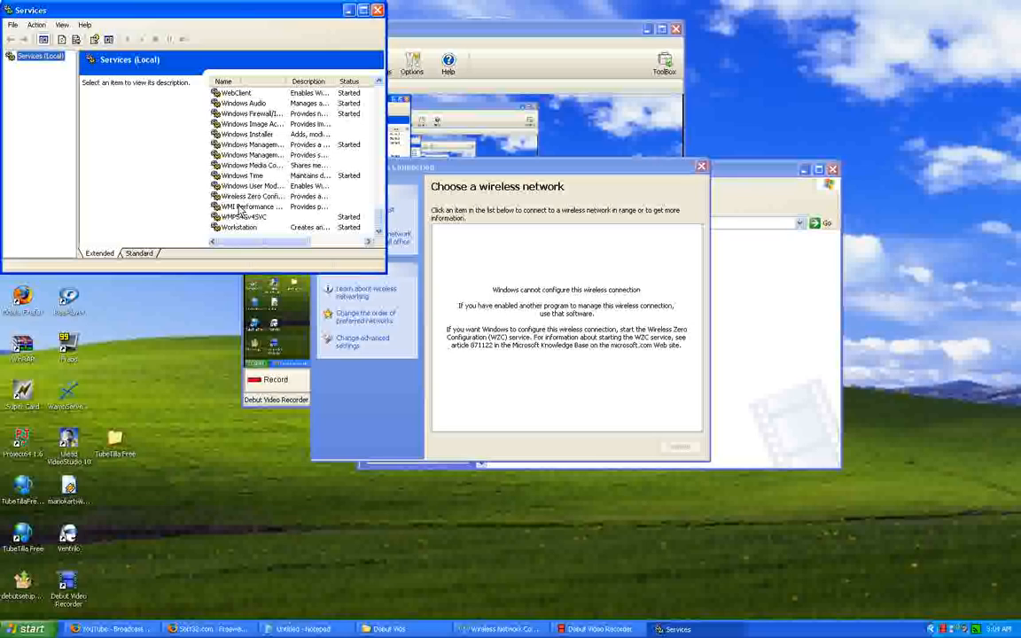
# Start the Windows Zero Configuration service from its right-click options in Services.
pyautogui.rightClick(248, 195)
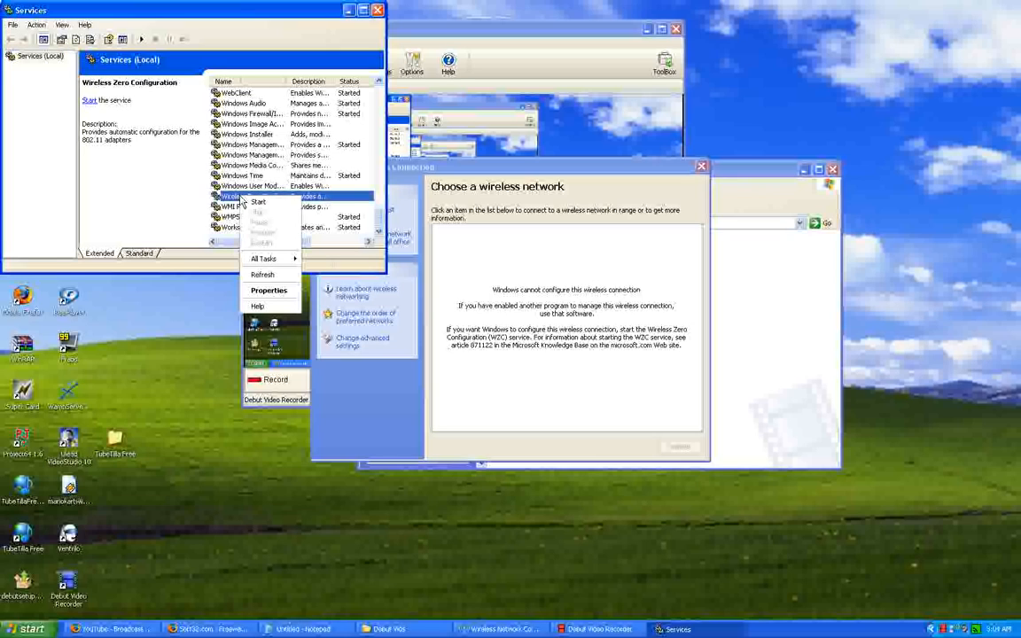
pyautogui.click(361, 25)
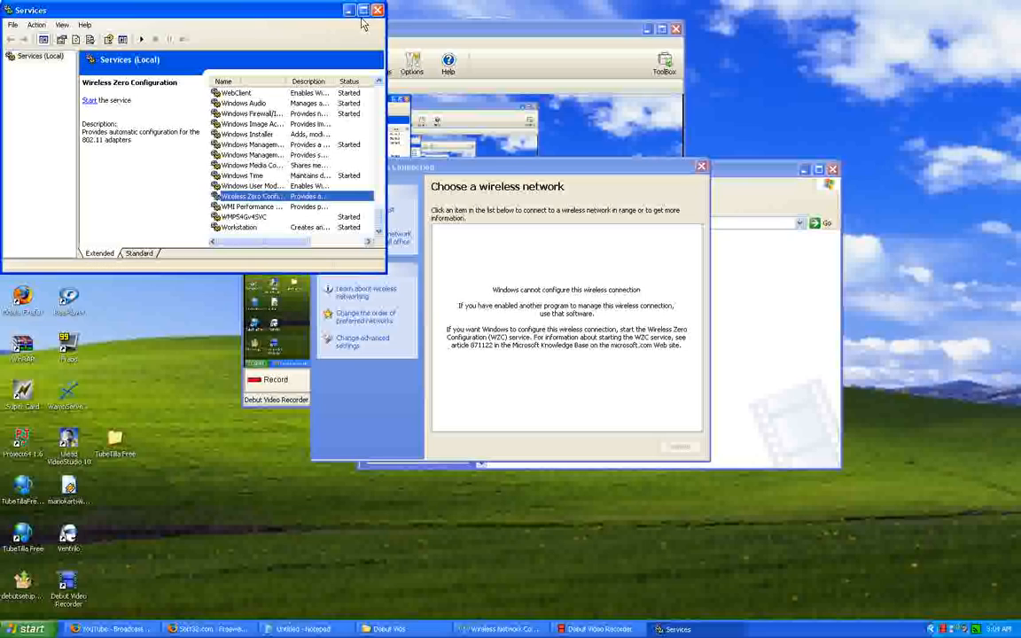
pyautogui.moveTo(377, 10)
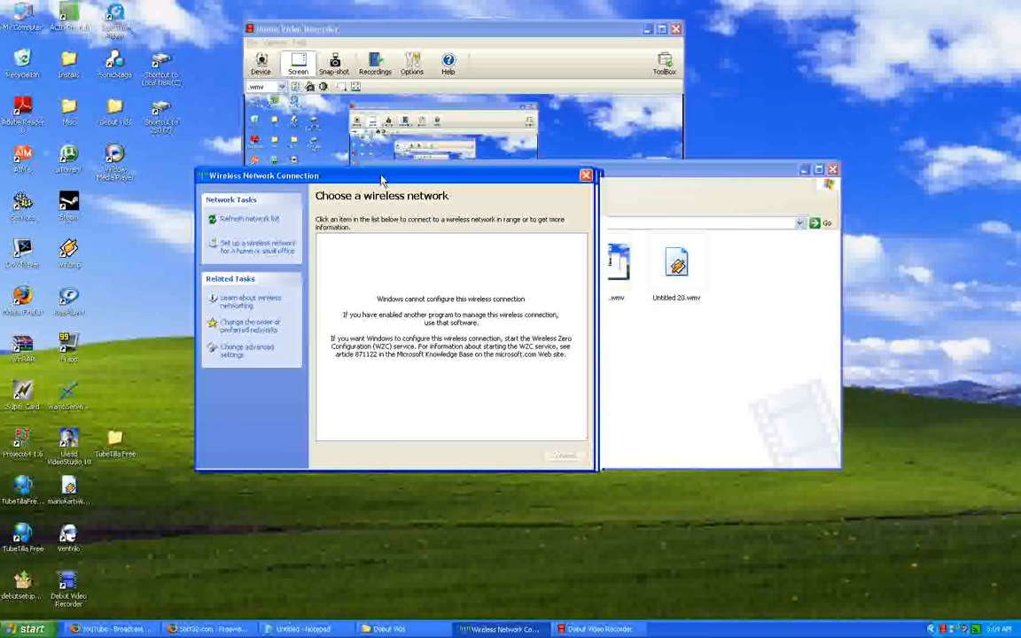
# Move the Wireless Network Connection window aside and close it.
pyautogui.moveTo(381, 175); pyautogui.dragTo(406, 142)
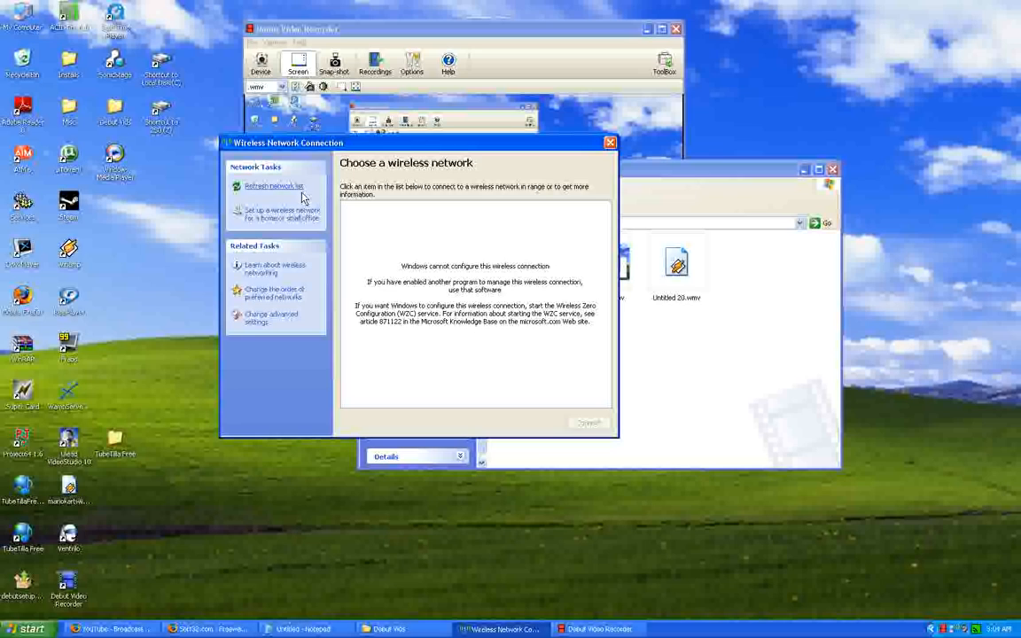
pyautogui.moveTo(301, 198)
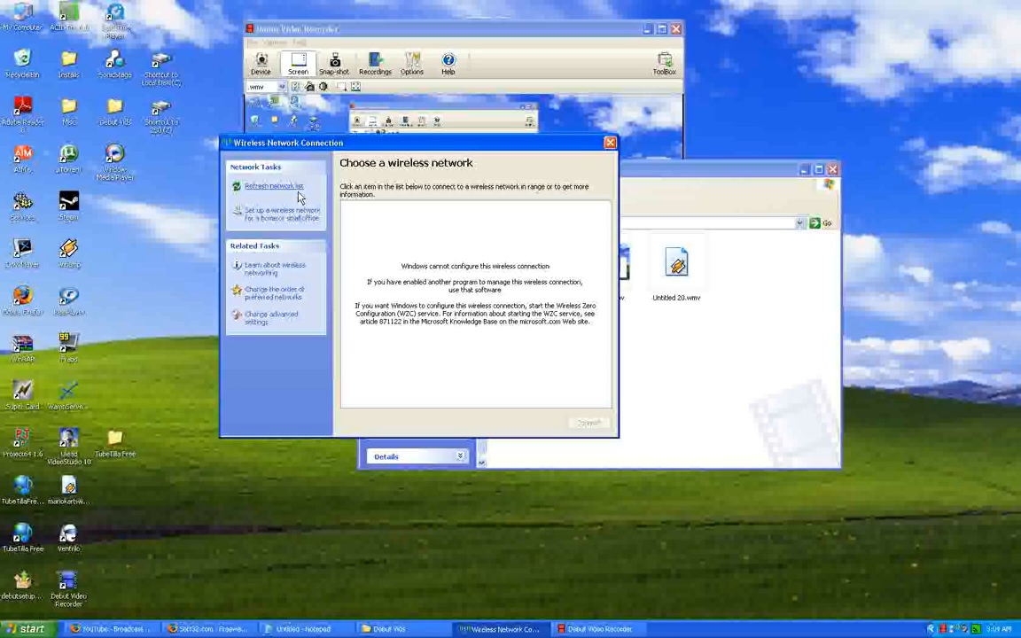
pyautogui.moveTo(418, 223)
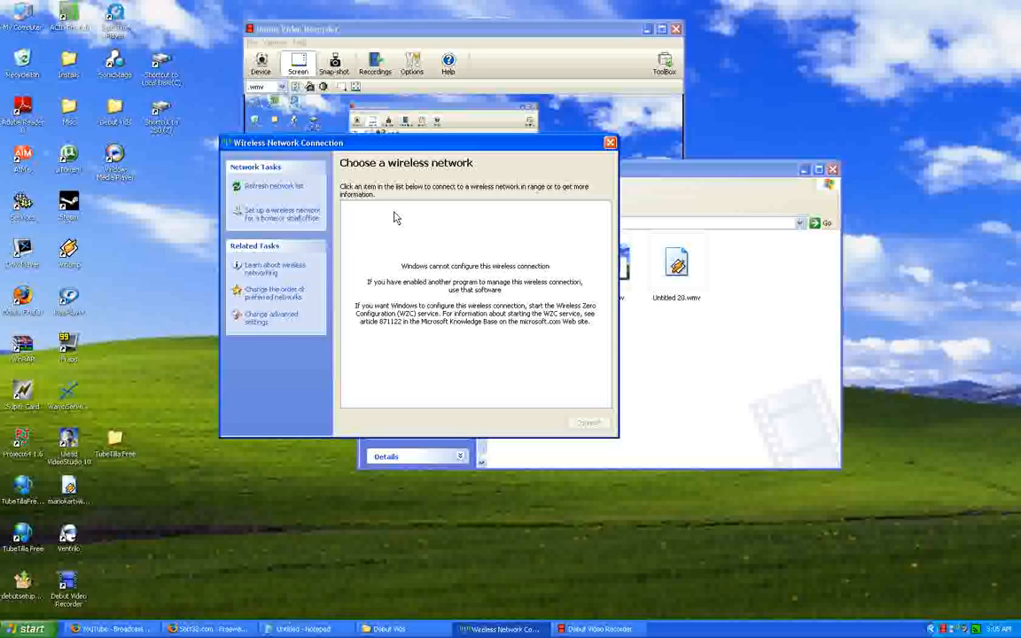
pyautogui.moveTo(387, 259)
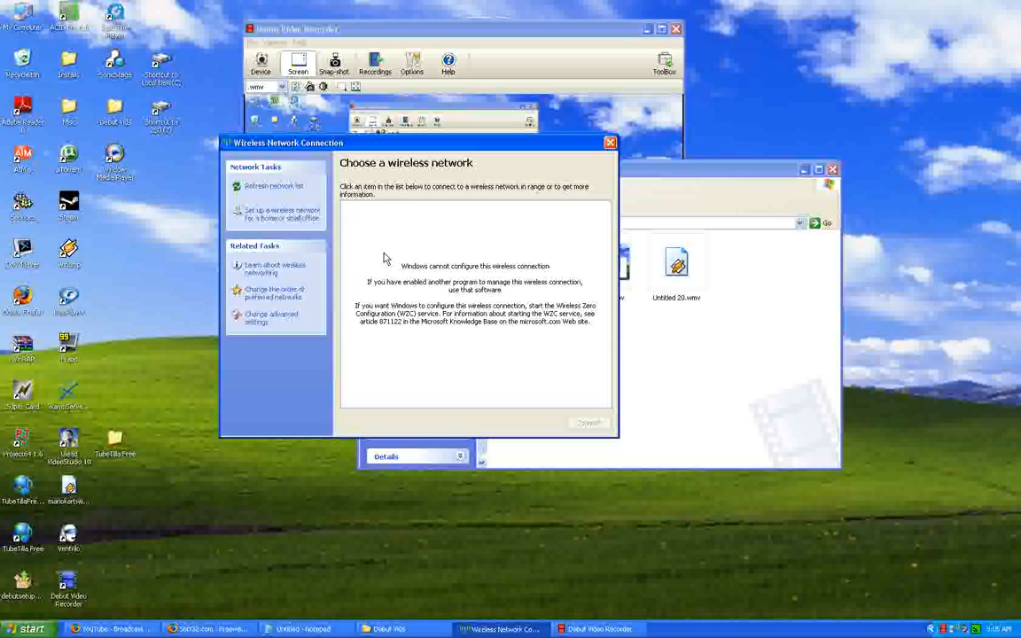
pyautogui.moveTo(408, 256)
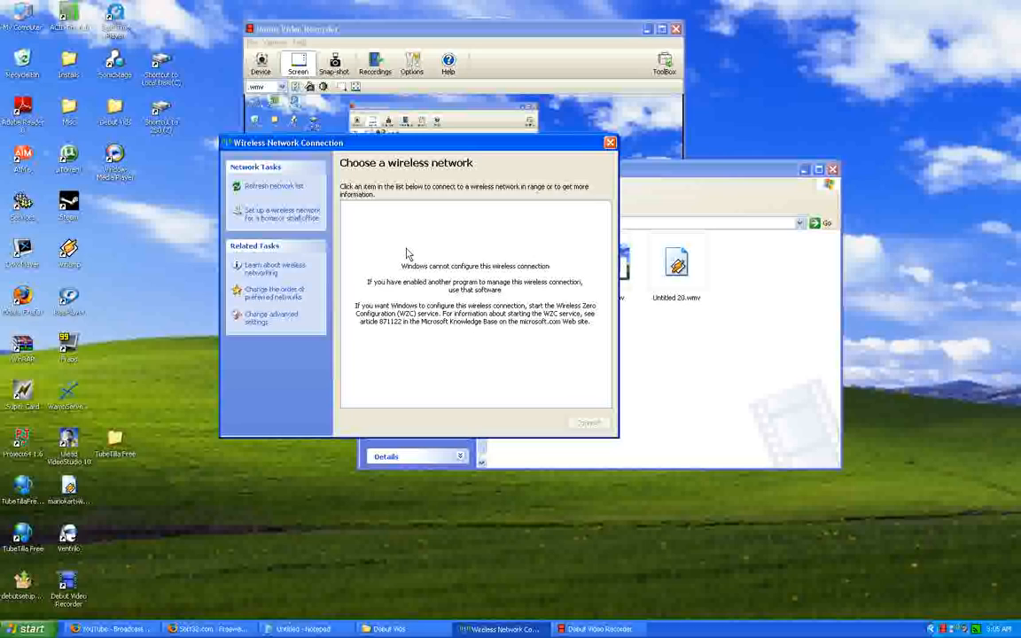
pyautogui.moveTo(409, 259)
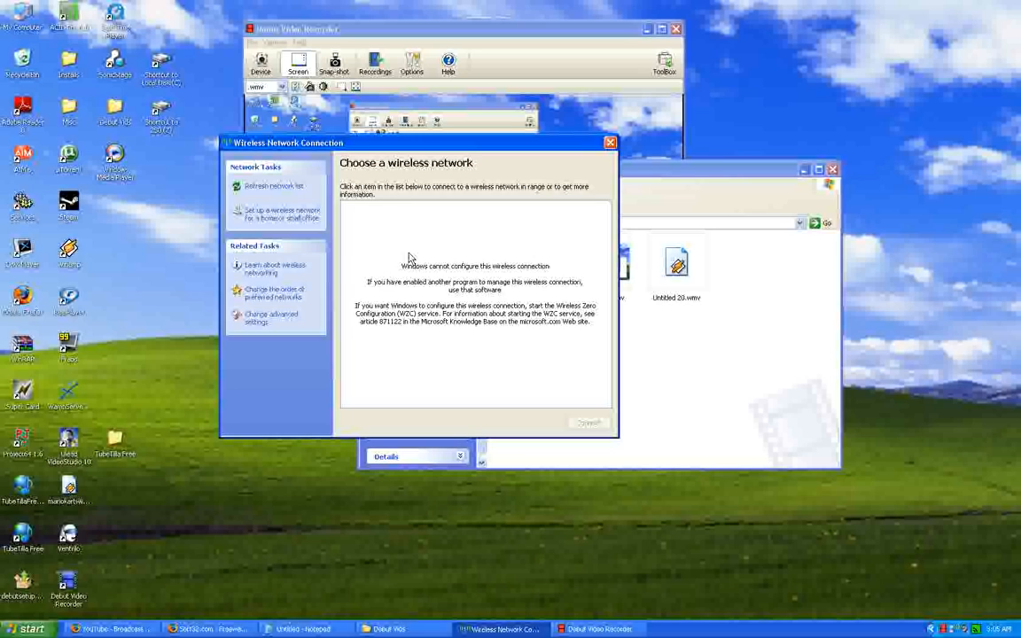
pyautogui.moveTo(585, 163)
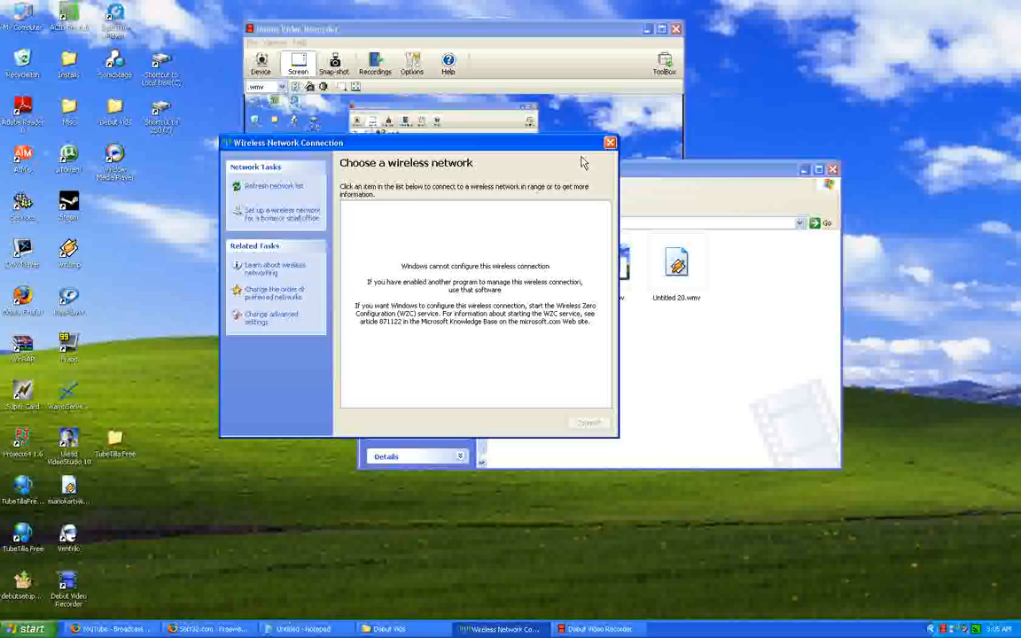
pyautogui.moveTo(610, 141)
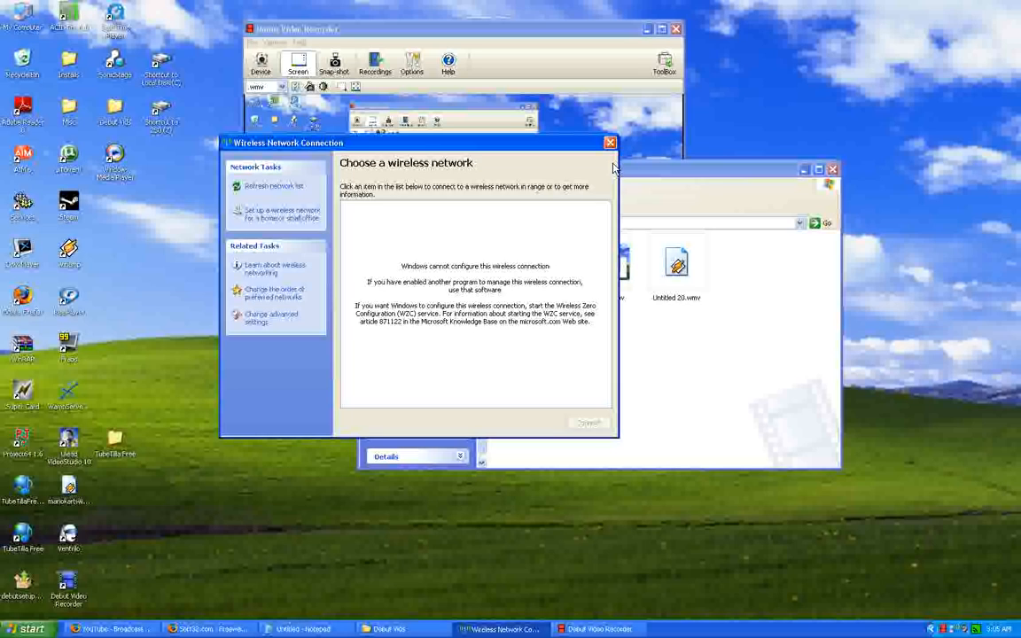
pyautogui.moveTo(609, 143)
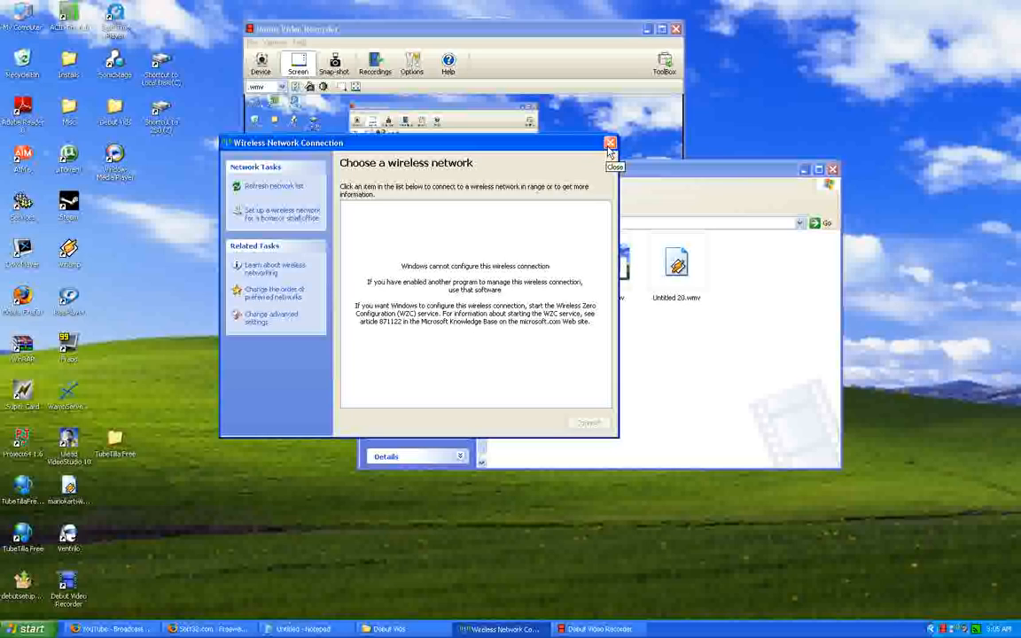
pyautogui.click(609, 142)
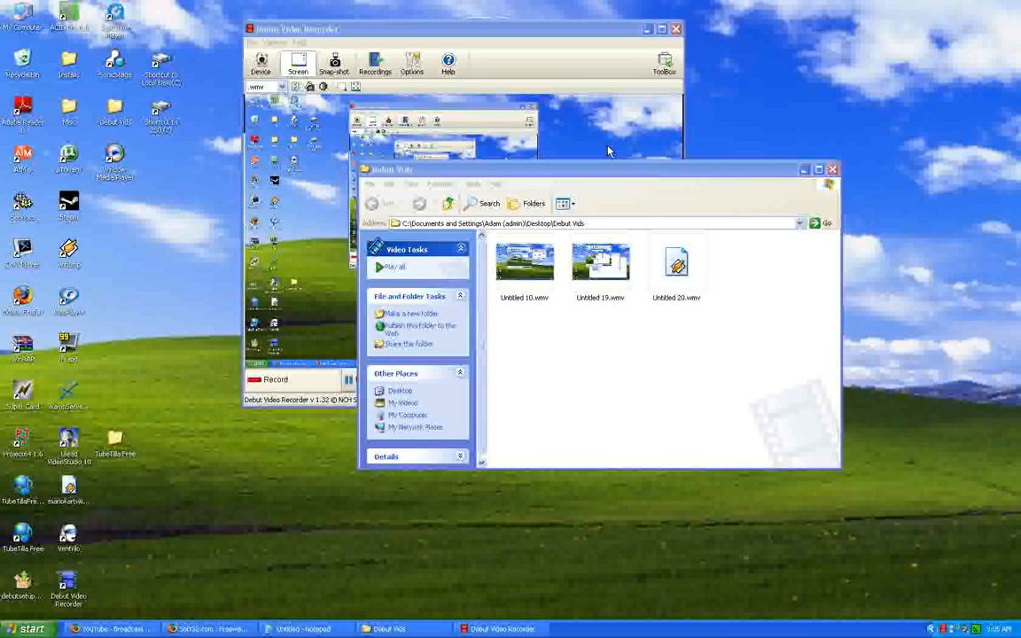
pyautogui.moveTo(621, 175)
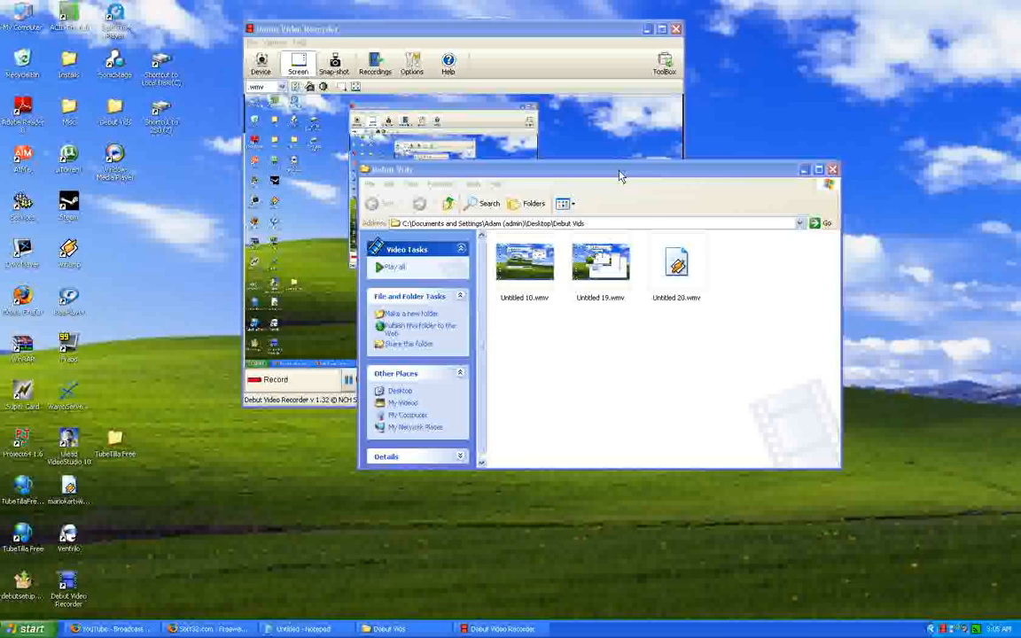